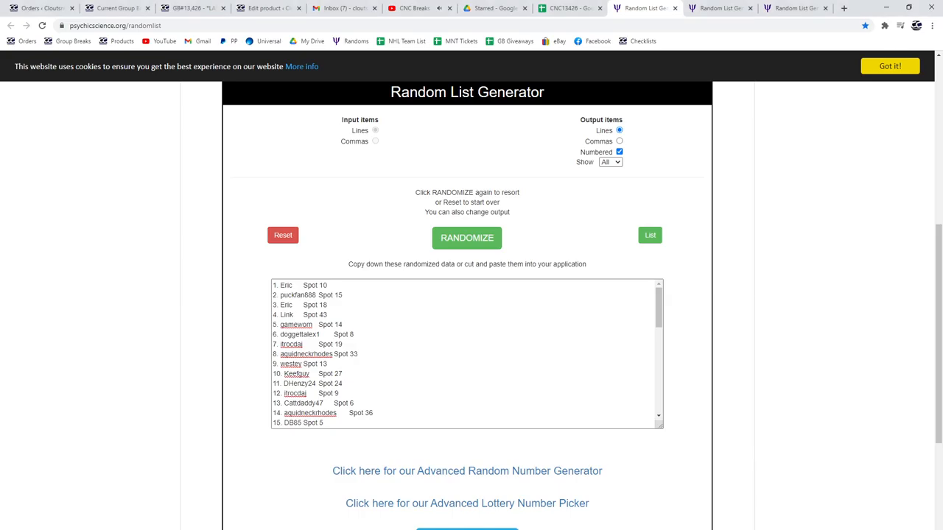
- Reshuffle the names-and-spots list and paste it into columns A and B of CNC13426
{"action": "left_click", "coordinate": [467, 237]}
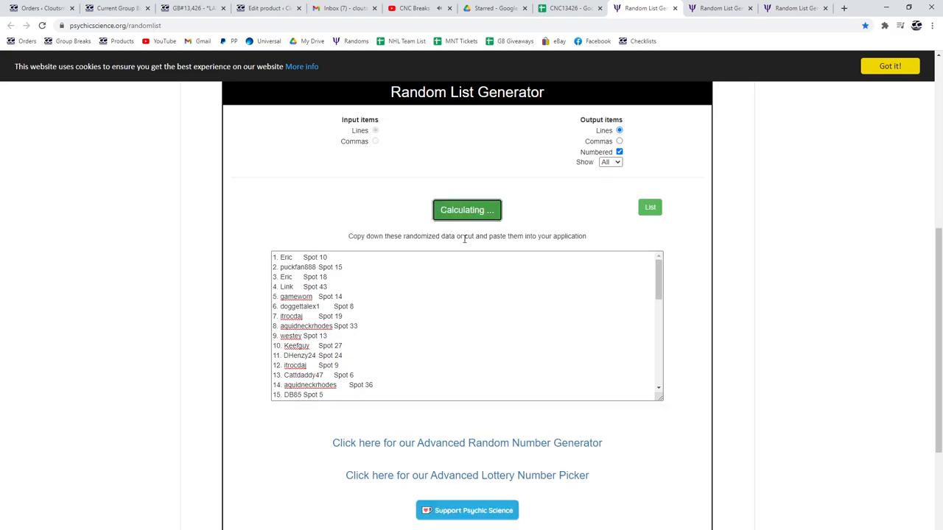
{"action": "left_click", "coordinate": [467, 209]}
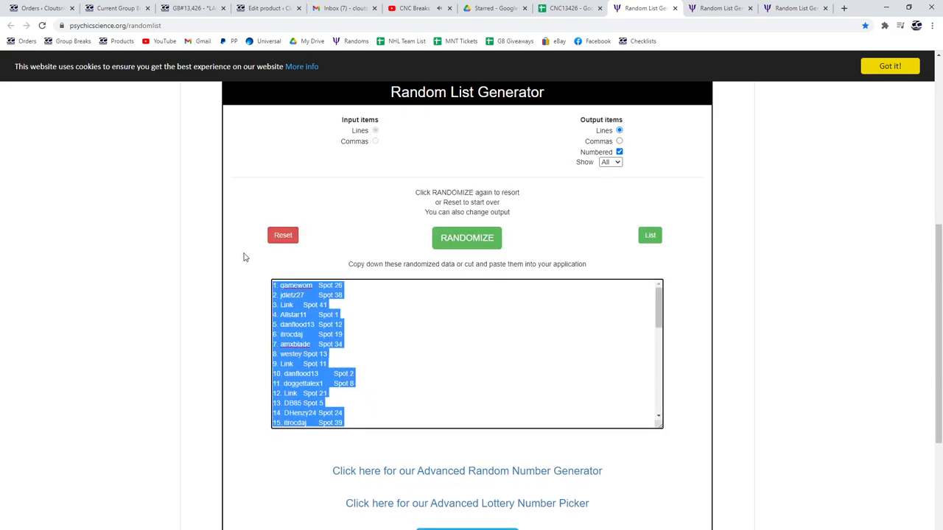
{"action": "left_click", "coordinate": [567, 9]}
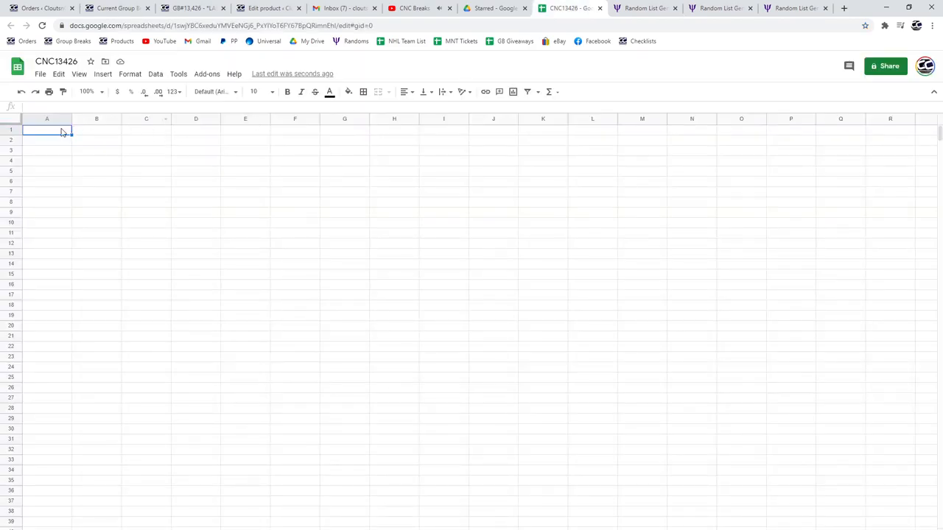
{"action": "type", "text": "1. gameworn"}
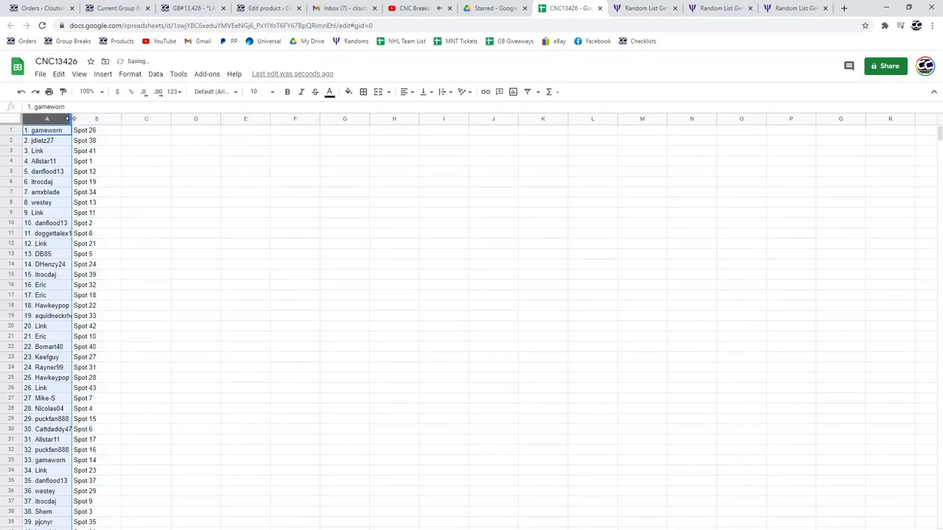
- Reshuffle the hits list and paste it into column C beside the names
{"action": "left_click", "coordinate": [719, 9]}
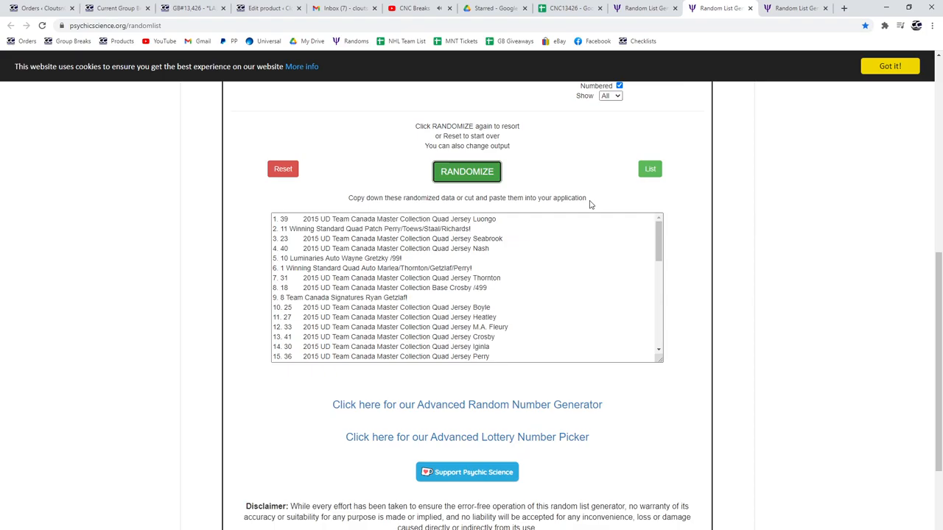
{"action": "left_click", "coordinate": [467, 171]}
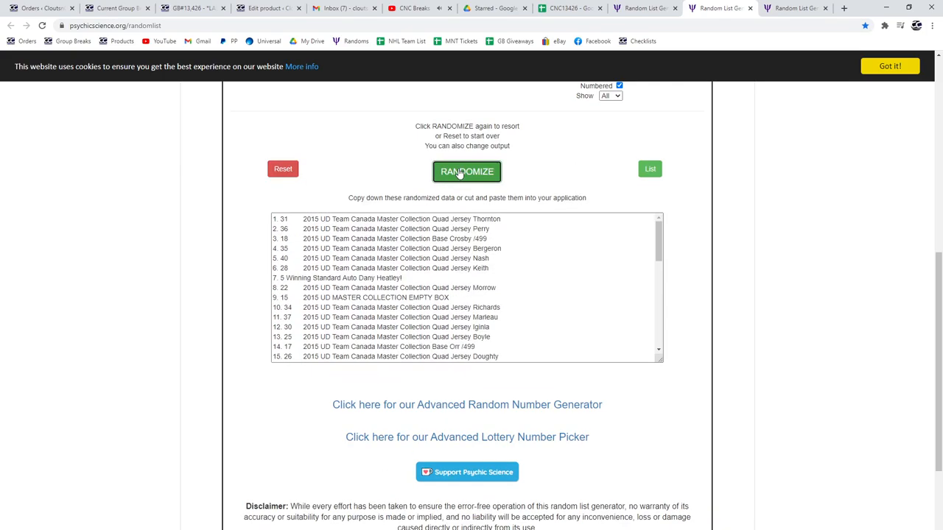
{"action": "left_click", "coordinate": [465, 171]}
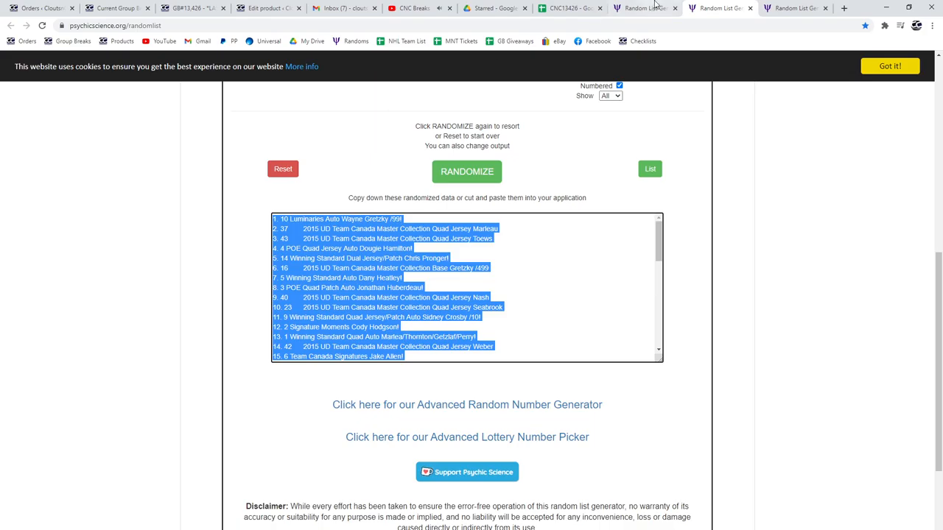
{"action": "left_click", "coordinate": [560, 9]}
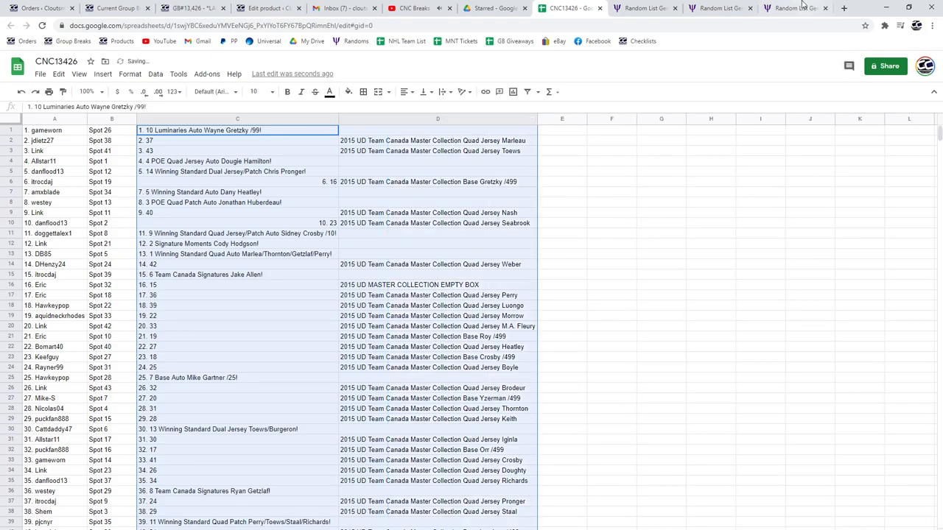
- Reshuffle the base-card list and paste it into column E of the sheet
{"action": "left_click", "coordinate": [794, 9]}
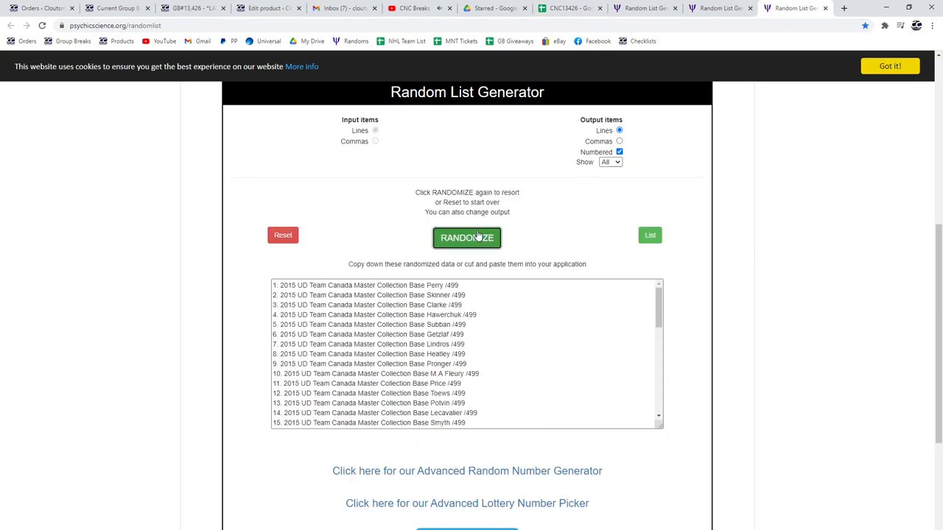
{"action": "left_click", "coordinate": [467, 237]}
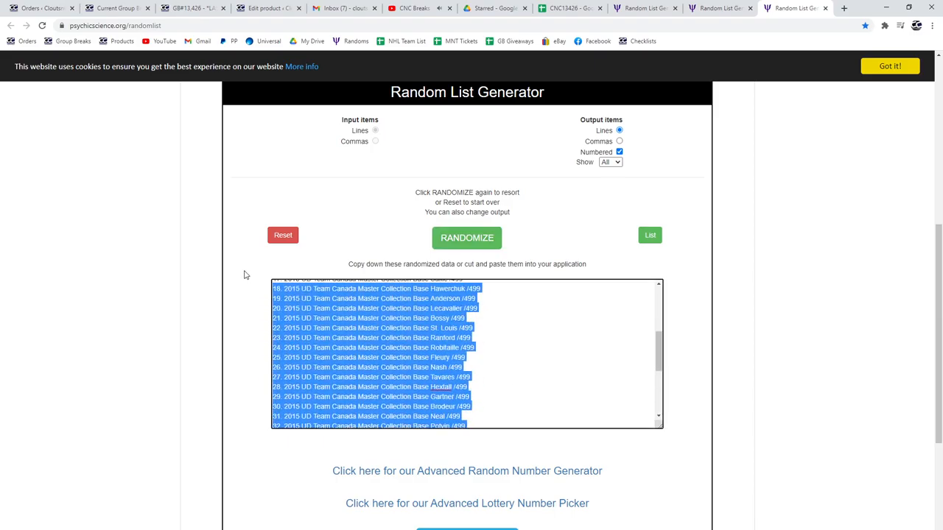
{"action": "left_click", "coordinate": [575, 8]}
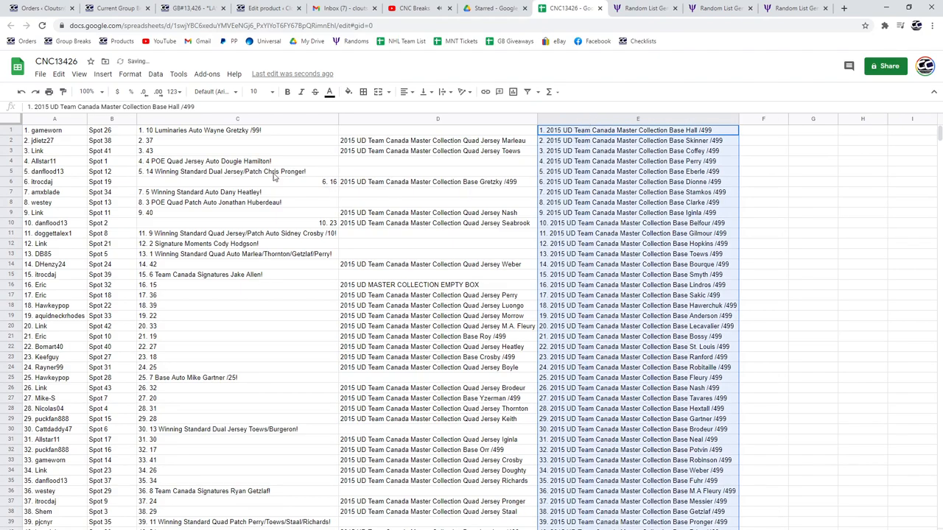
- Bold winning rows 1, 4, 5, 7 and 8 across columns A–E
{"action": "left_click", "coordinate": [53, 130]}
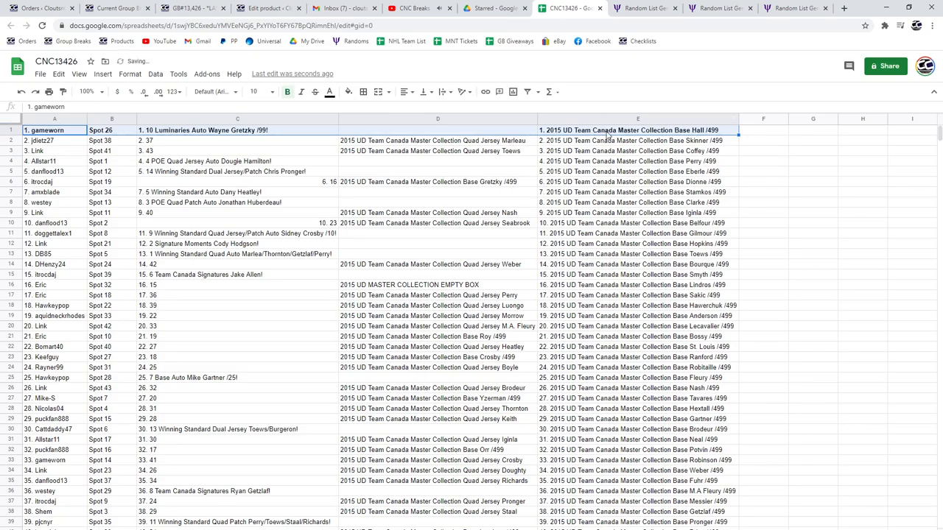
{"action": "left_click", "coordinate": [42, 160]}
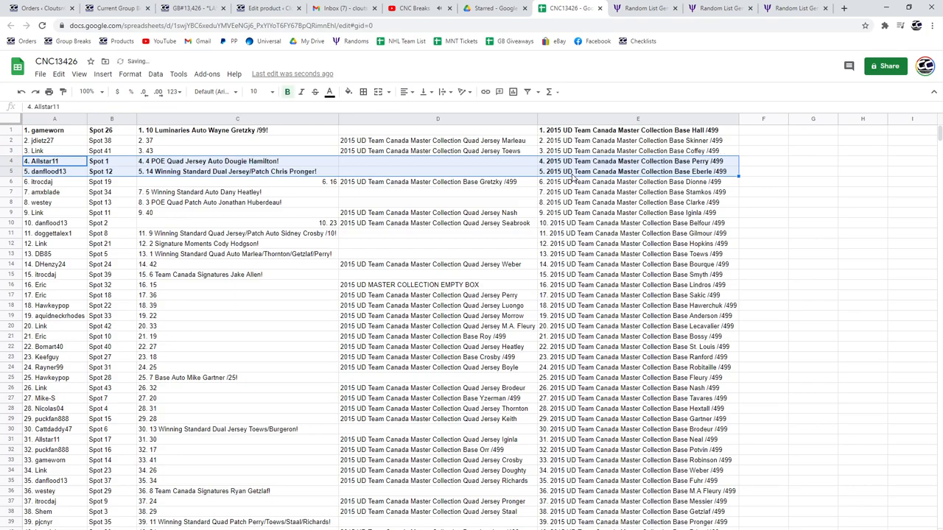
{"action": "mouse_move", "coordinate": [62, 197]}
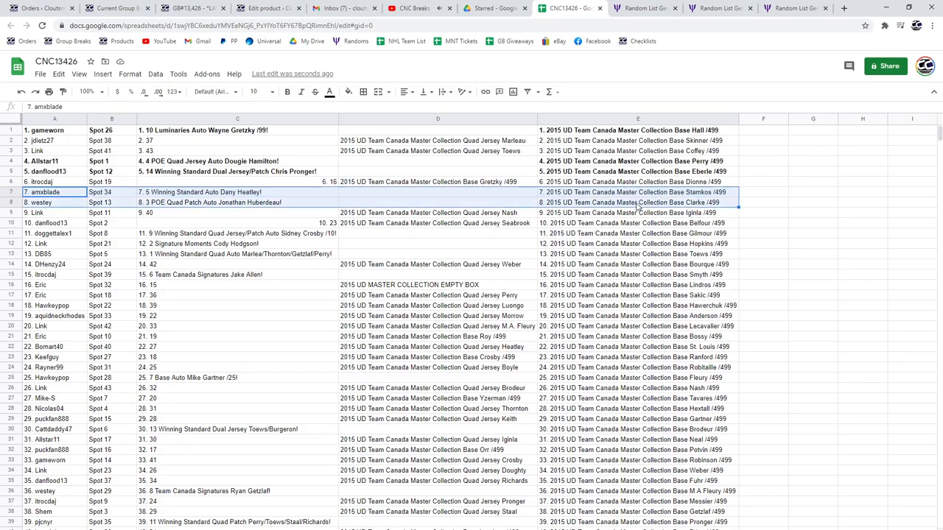
{"action": "left_click", "coordinate": [286, 91]}
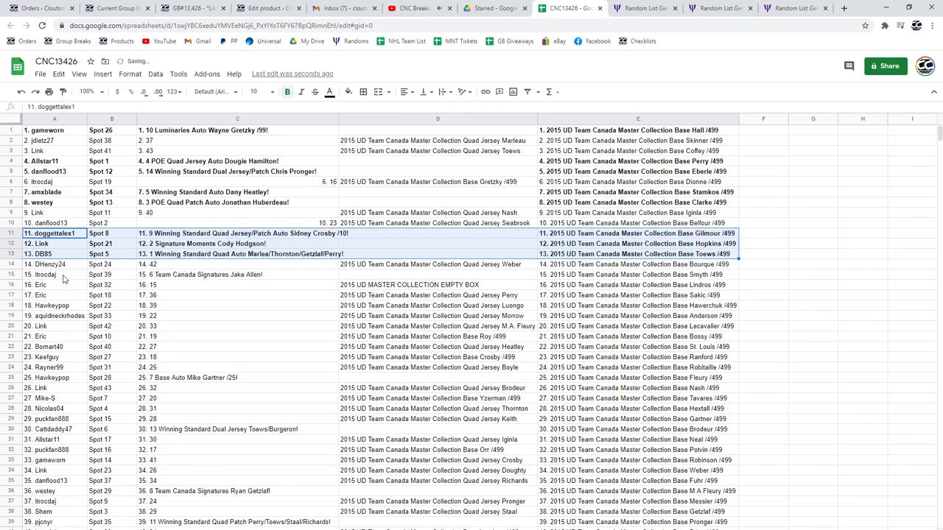
- Bold winning rows 11–13, 15 and 25 across all three lists
{"action": "left_click", "coordinate": [53, 274]}
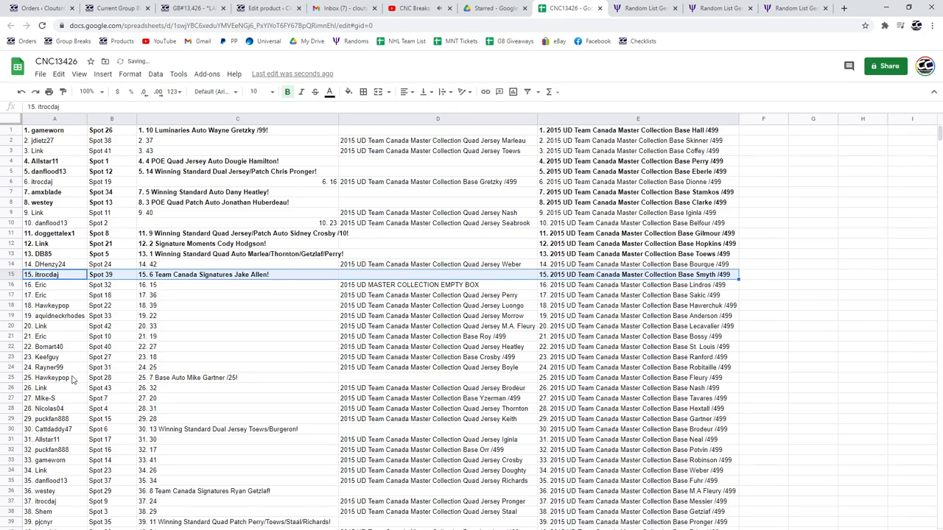
{"action": "left_click", "coordinate": [53, 378]}
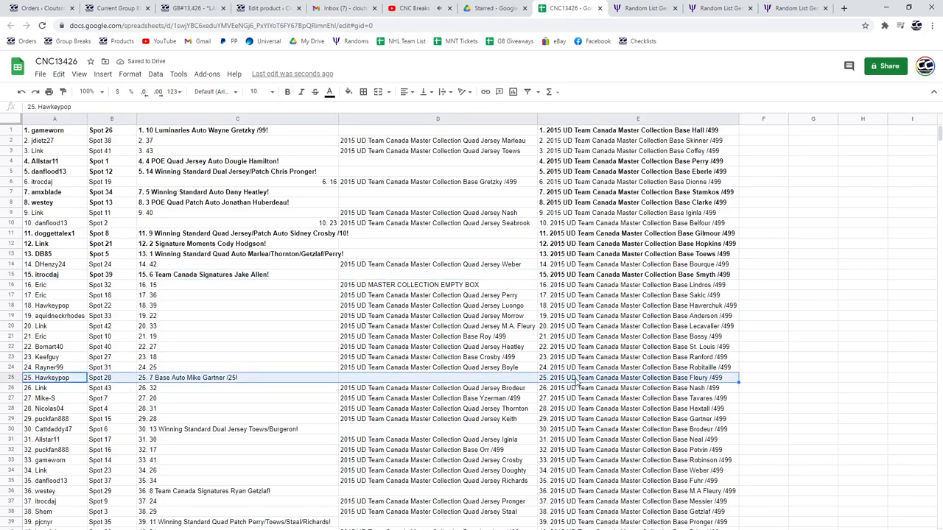
{"action": "scroll", "scroll_direction": "down", "scroll_amount": 3}
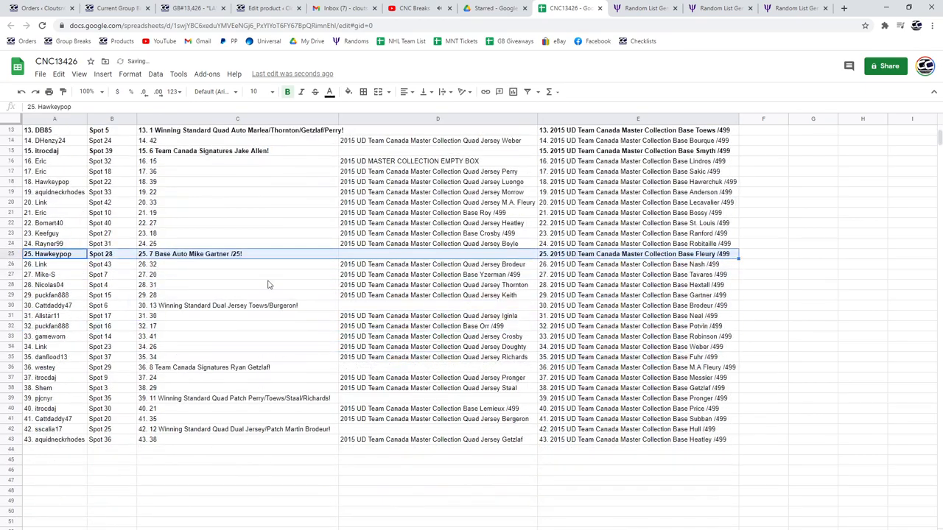
- Bold winning rows 30, 36, 39, 42 and 43 across columns A–E
{"action": "left_click", "coordinate": [53, 305]}
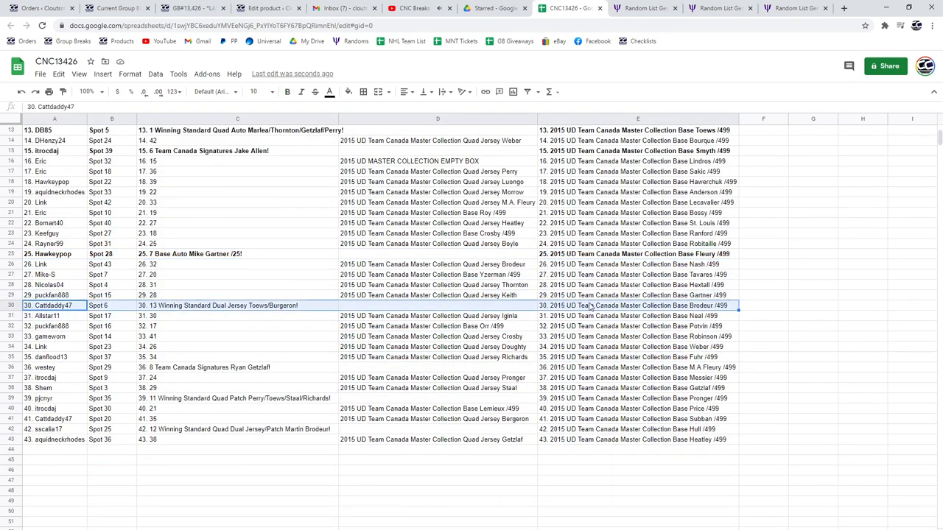
{"action": "left_click", "coordinate": [288, 91]}
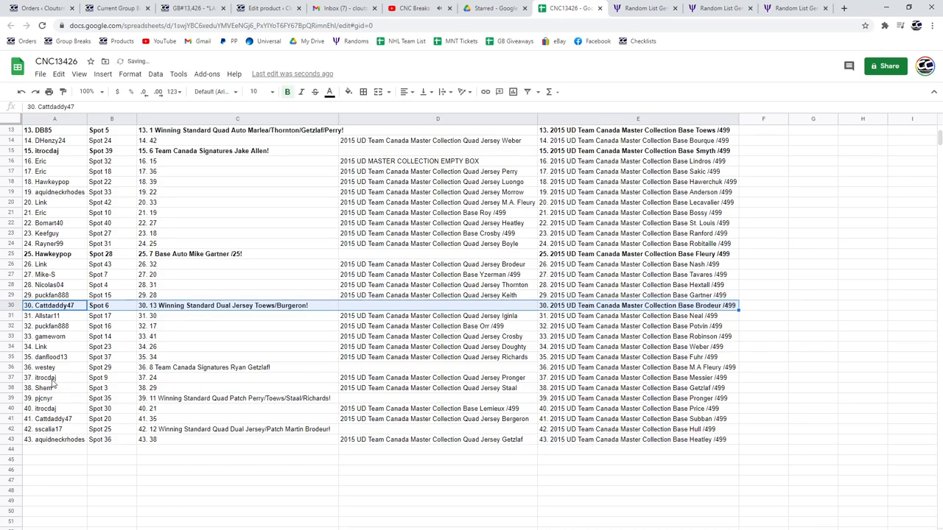
{"action": "left_click", "coordinate": [54, 367]}
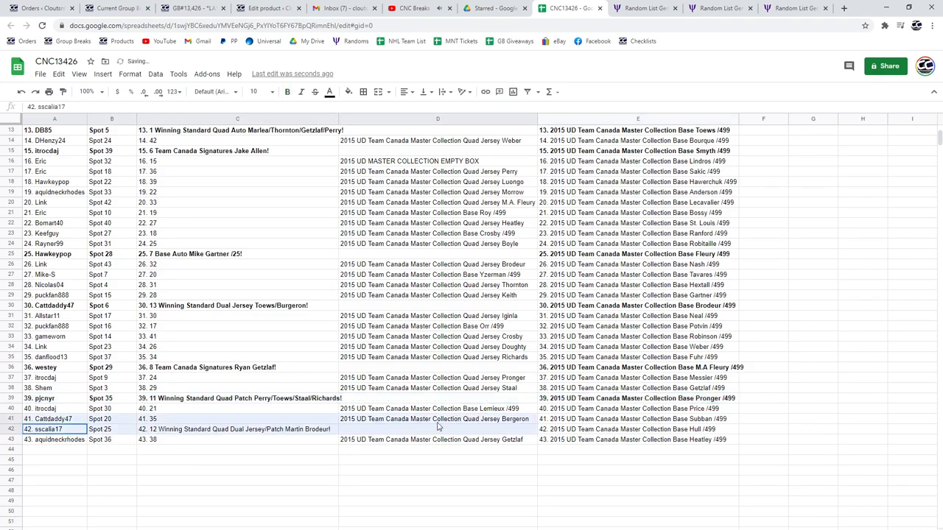
{"action": "left_click", "coordinate": [636, 429]}
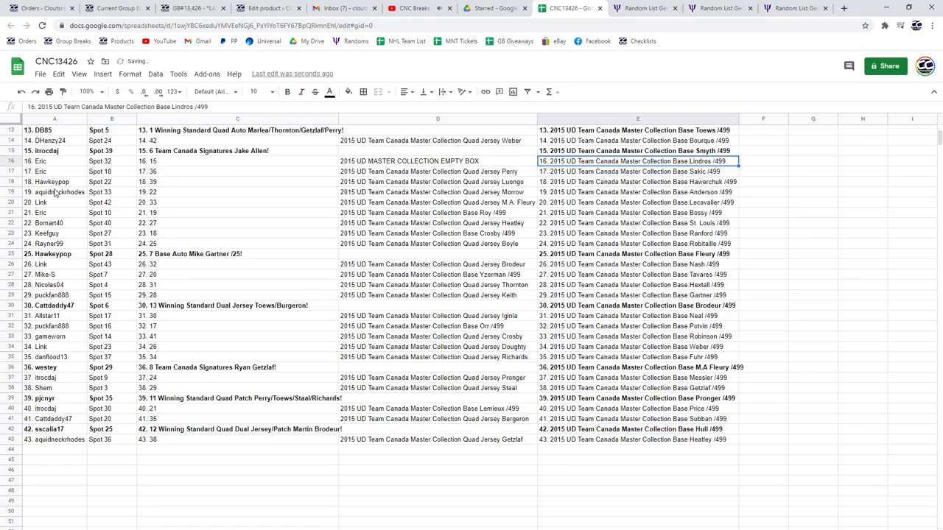
{"action": "left_click", "coordinate": [37, 160]}
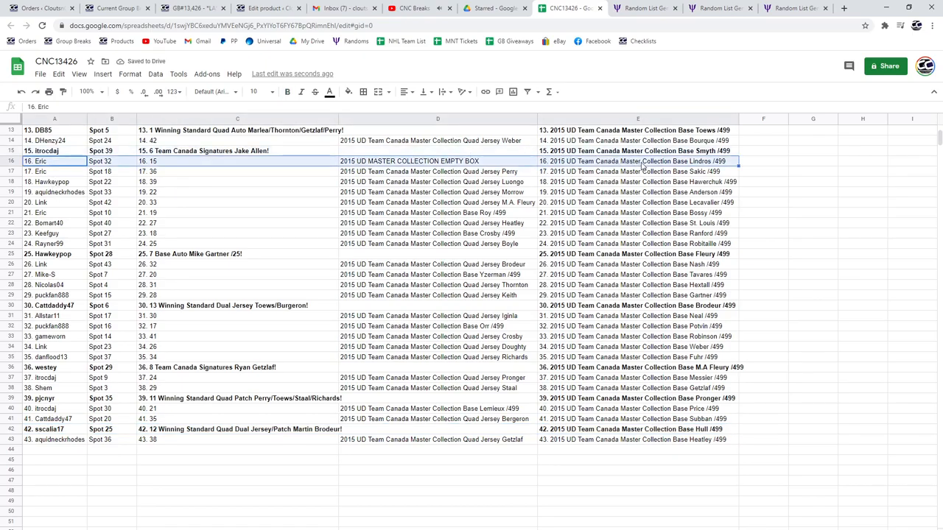